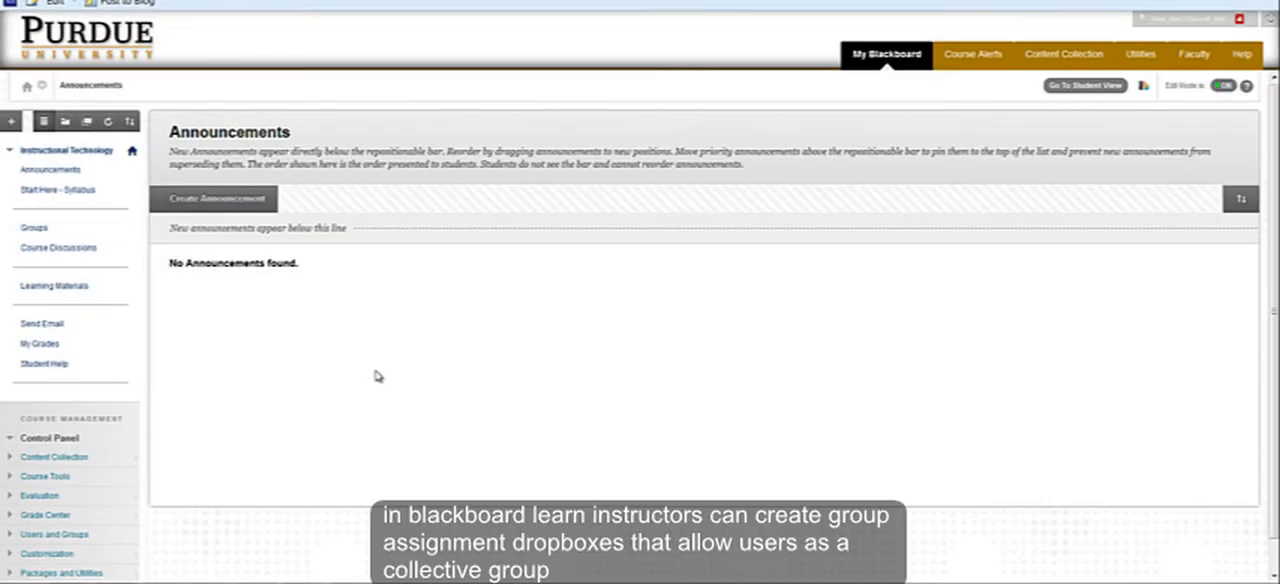
pyautogui.moveTo(380, 380)
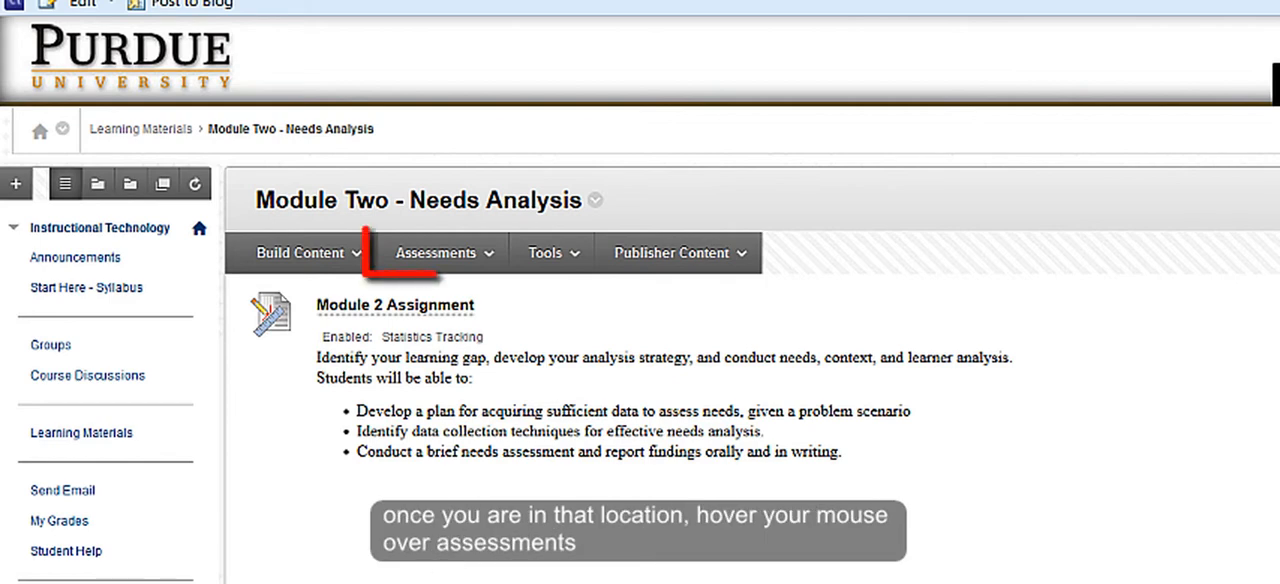
pyautogui.moveTo(440, 252)
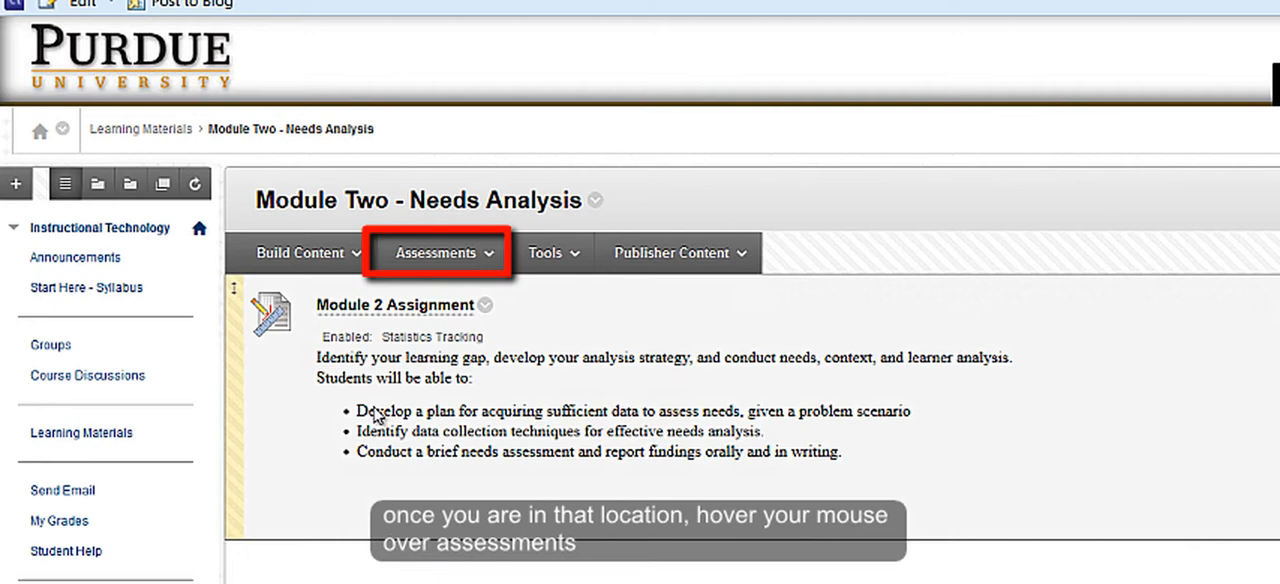
# Create a Module Two assignment 'Group Case Study' with instructions 'Submit your case study on Instructional Design problems here.'.
pyautogui.click(436, 252)
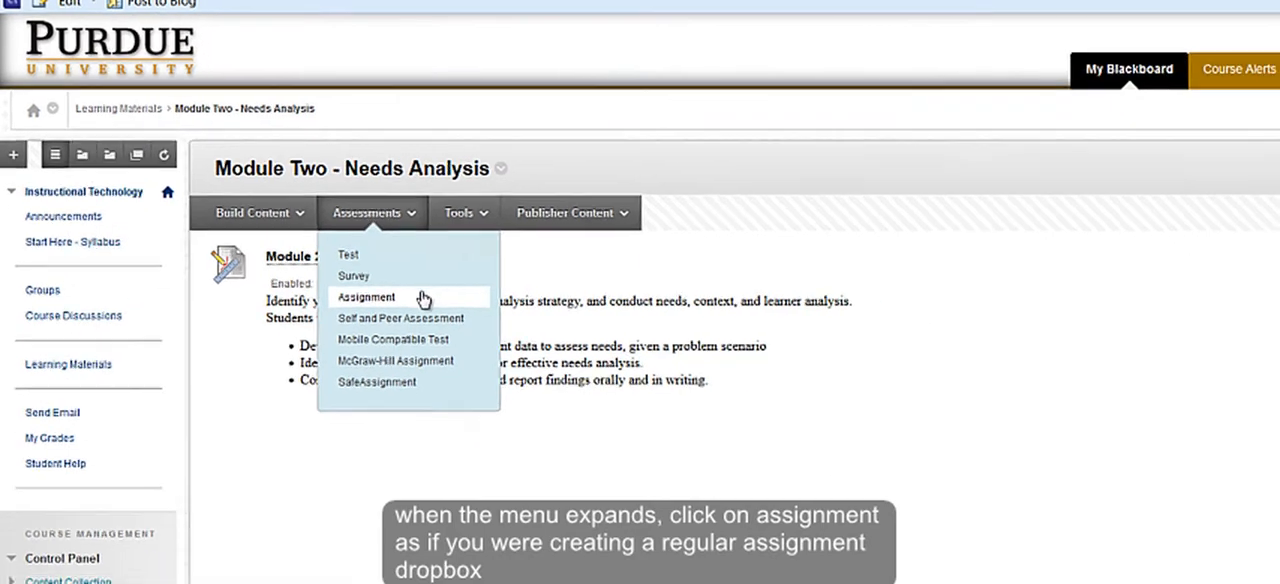
pyautogui.click(366, 296)
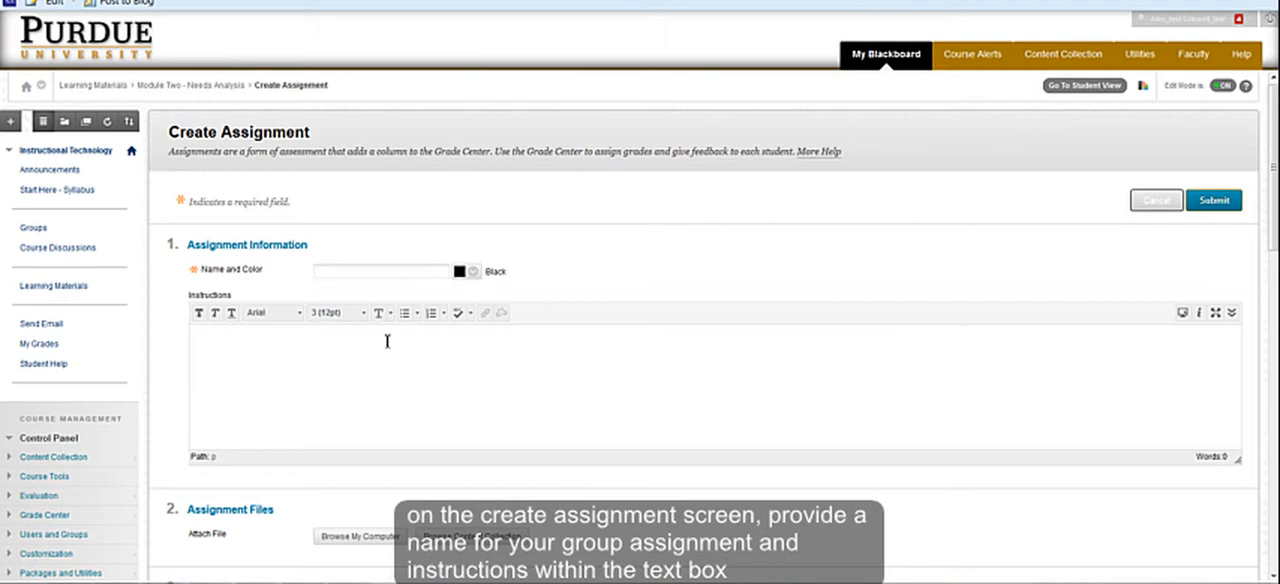
pyautogui.write('Group Case Study')
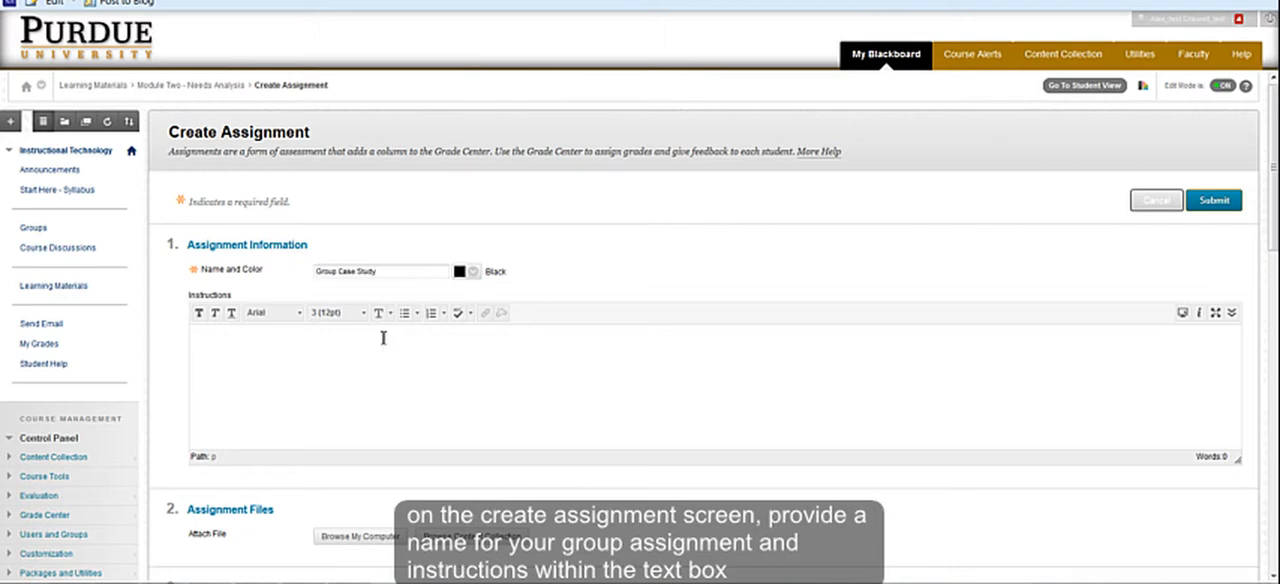
pyautogui.write('Submit your case study on Instructional Design problems here.')
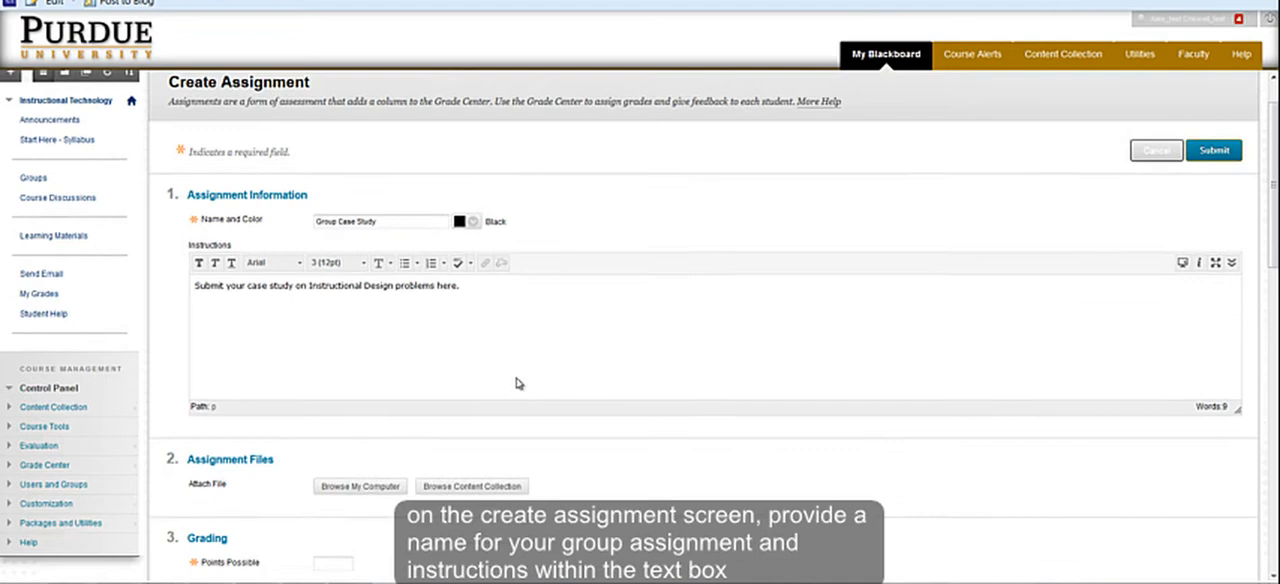
# Enter a Points Possible value for the assignment in the Grading section.
pyautogui.scroll(-3)
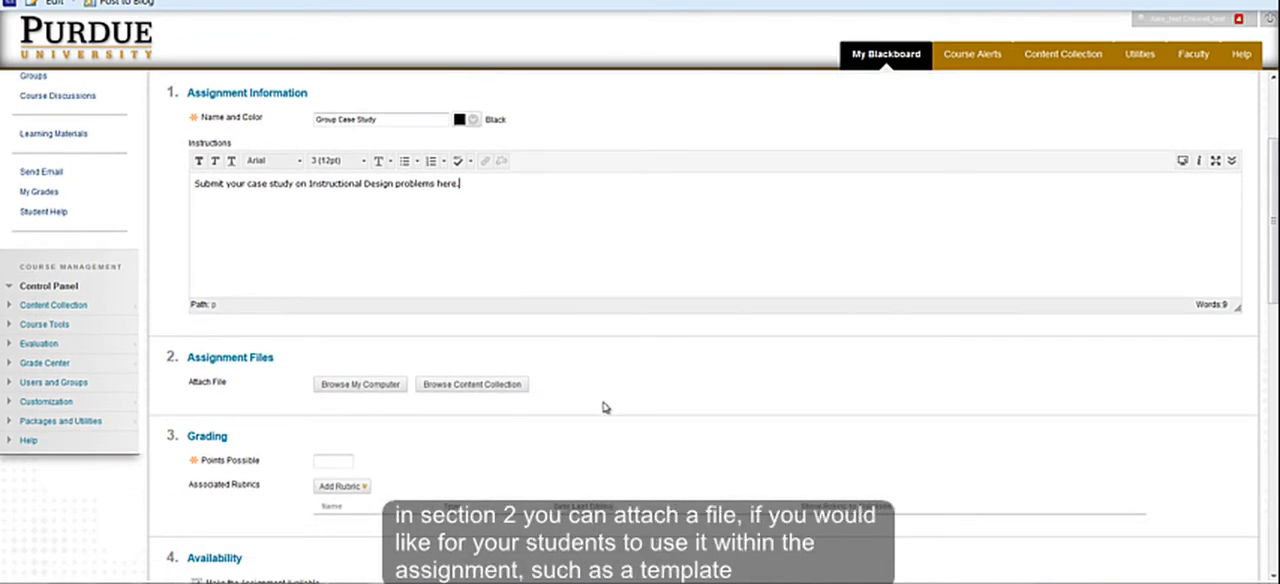
pyautogui.moveTo(608, 390)
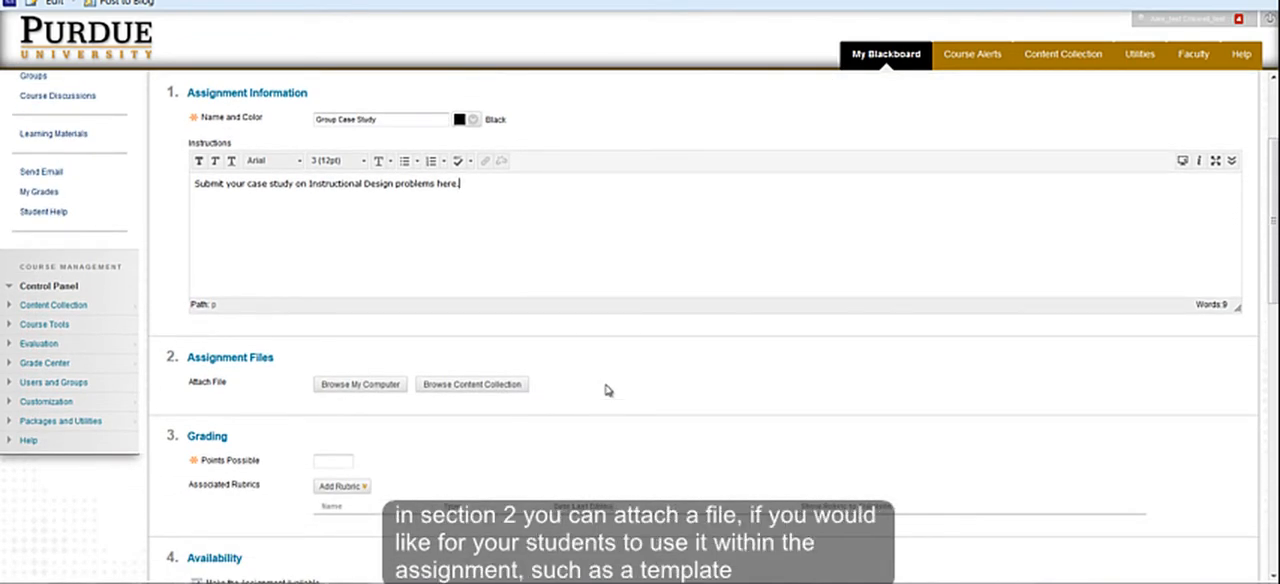
pyautogui.moveTo(668, 364)
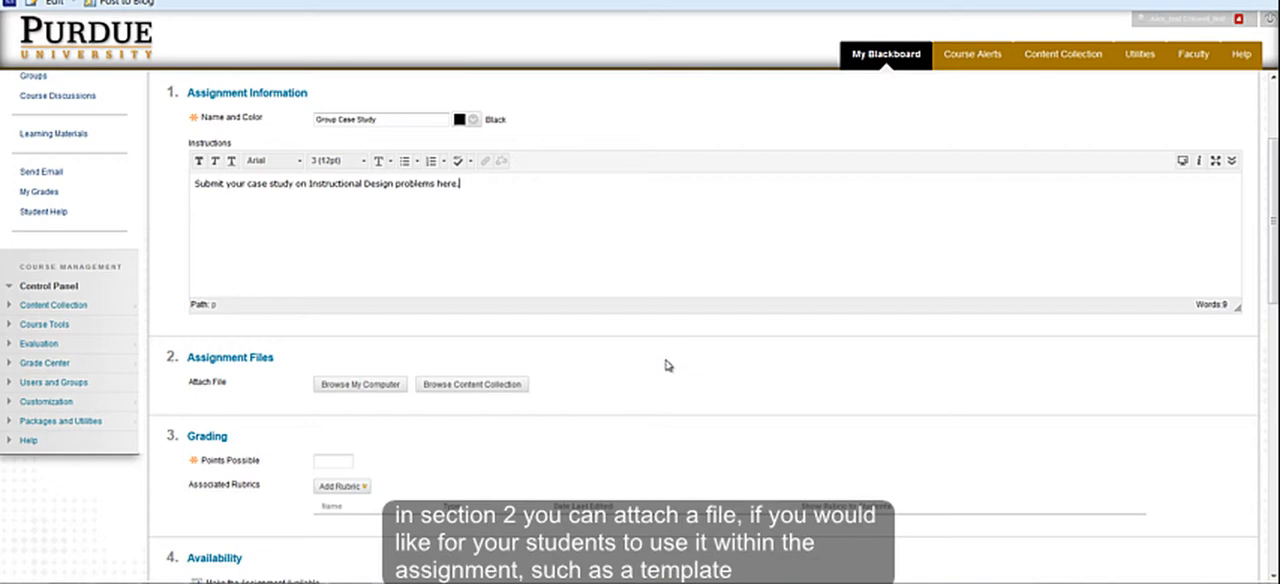
pyautogui.scroll(-3)
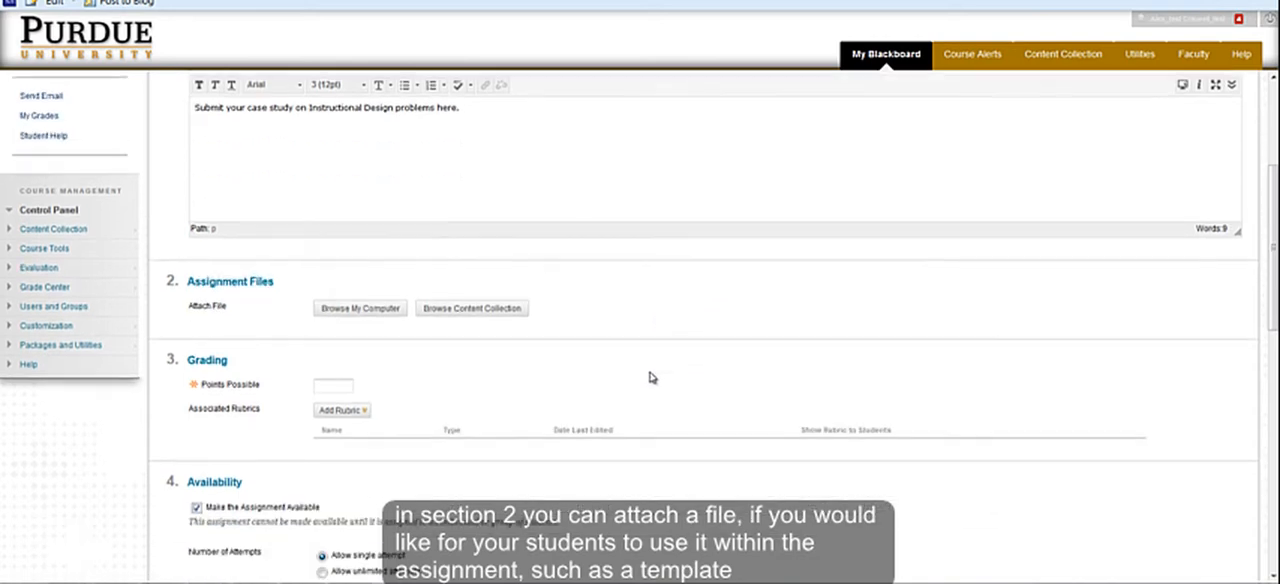
pyautogui.moveTo(574, 390)
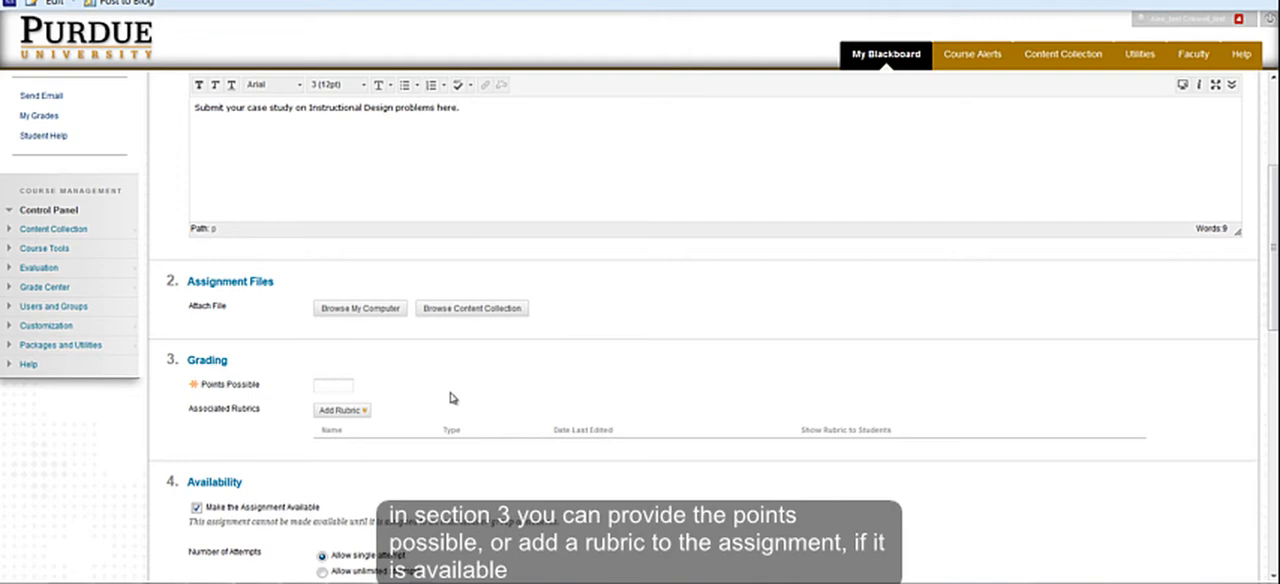
pyautogui.click(332, 386)
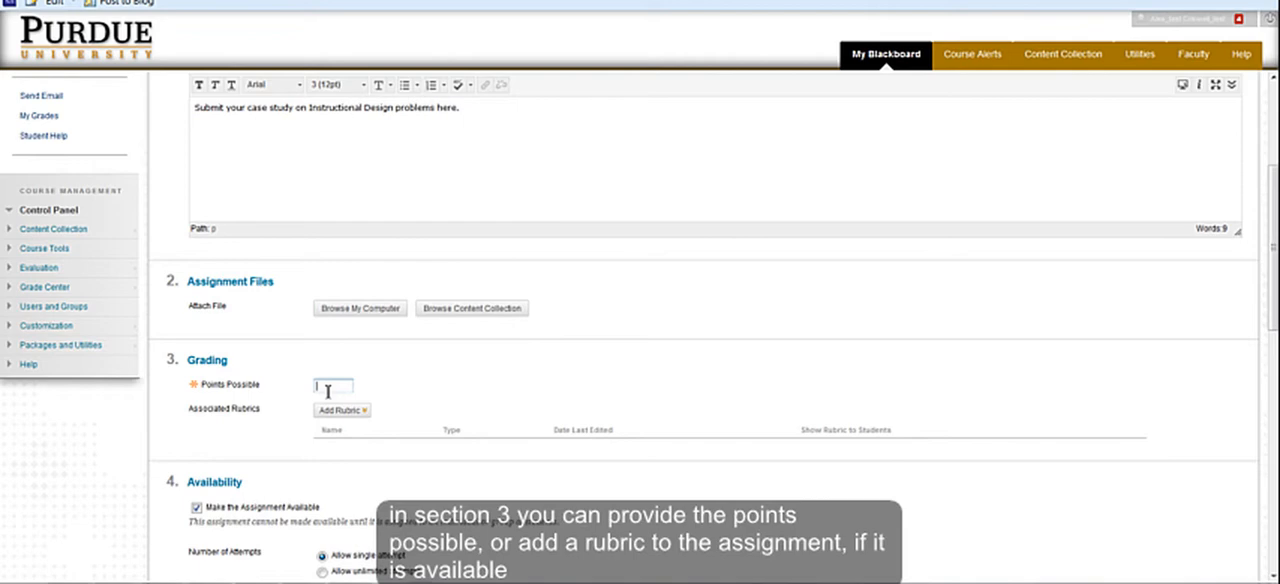
pyautogui.scroll(-3)
pyautogui.write('10')
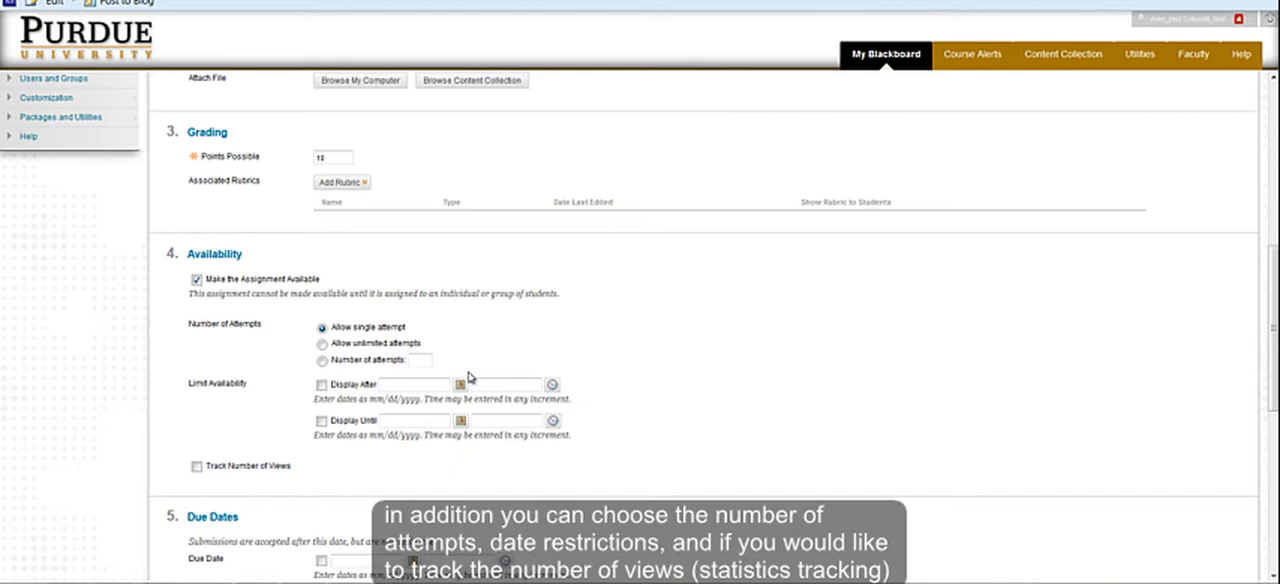
pyautogui.moveTo(488, 392)
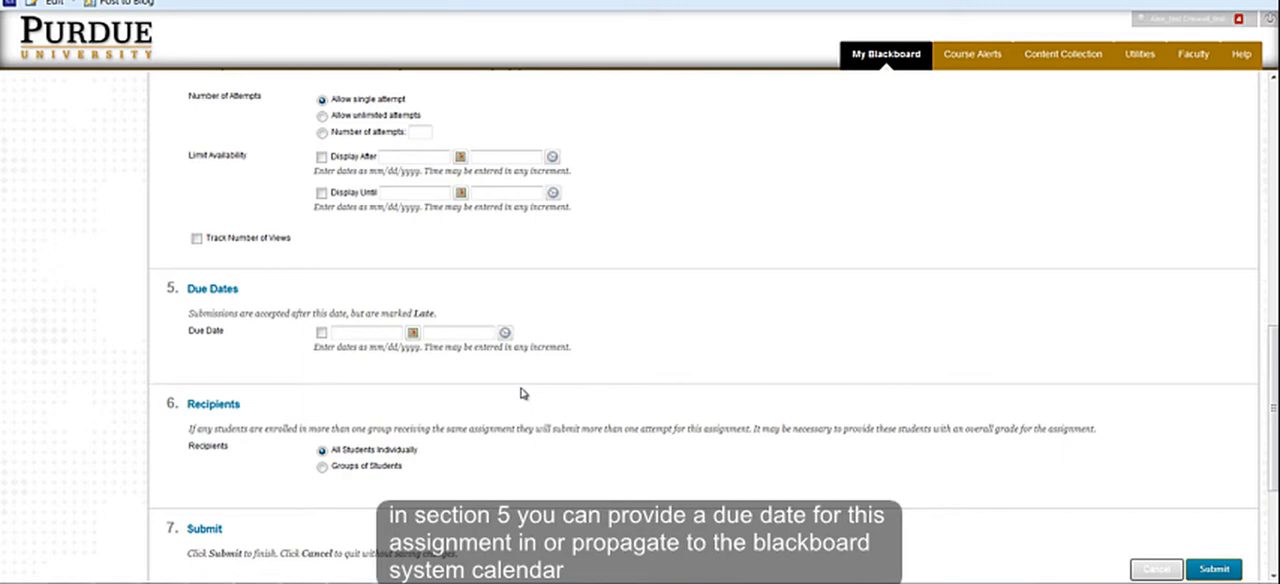
# Set the Recipients option to Groups of Students instead of all students individually.
pyautogui.scroll(-3)
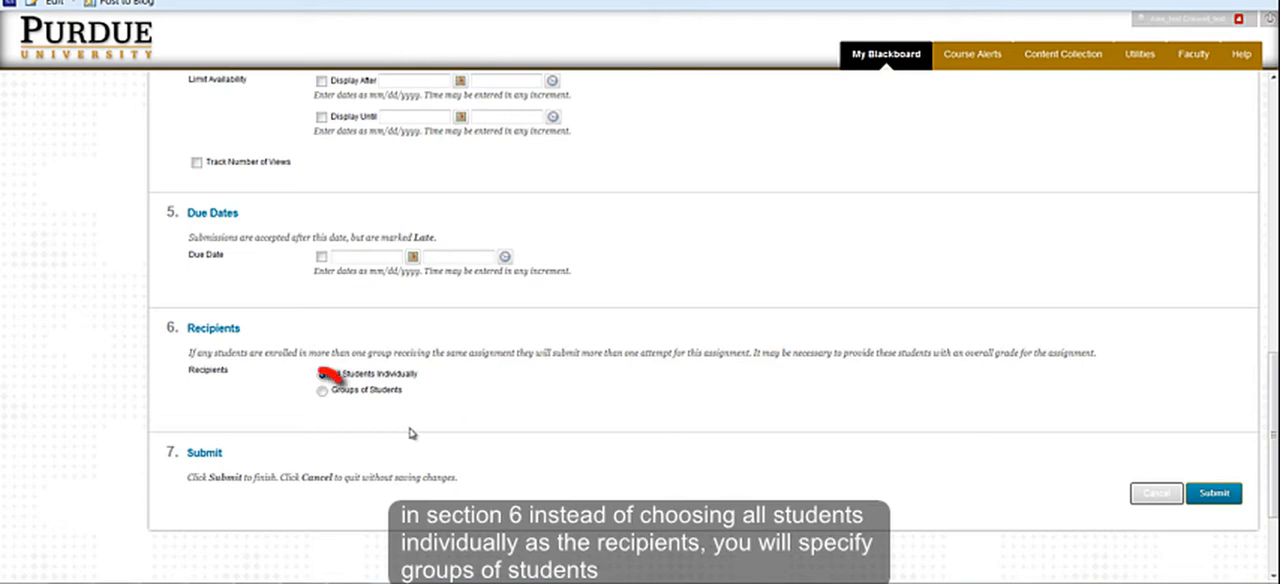
pyautogui.click(320, 390)
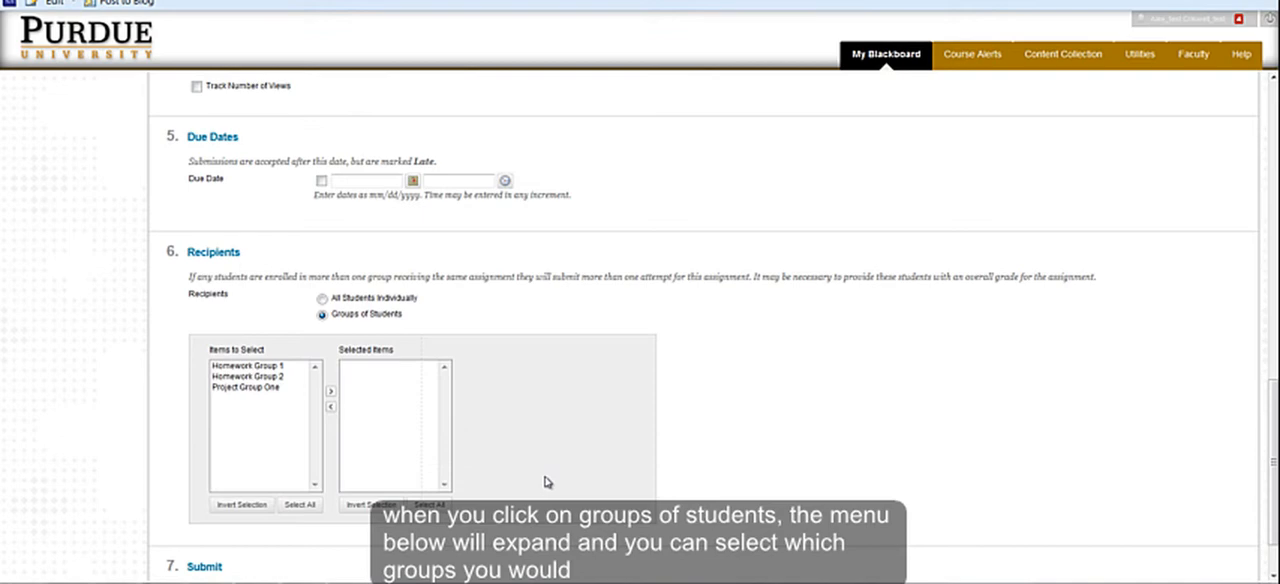
pyautogui.moveTo(552, 460)
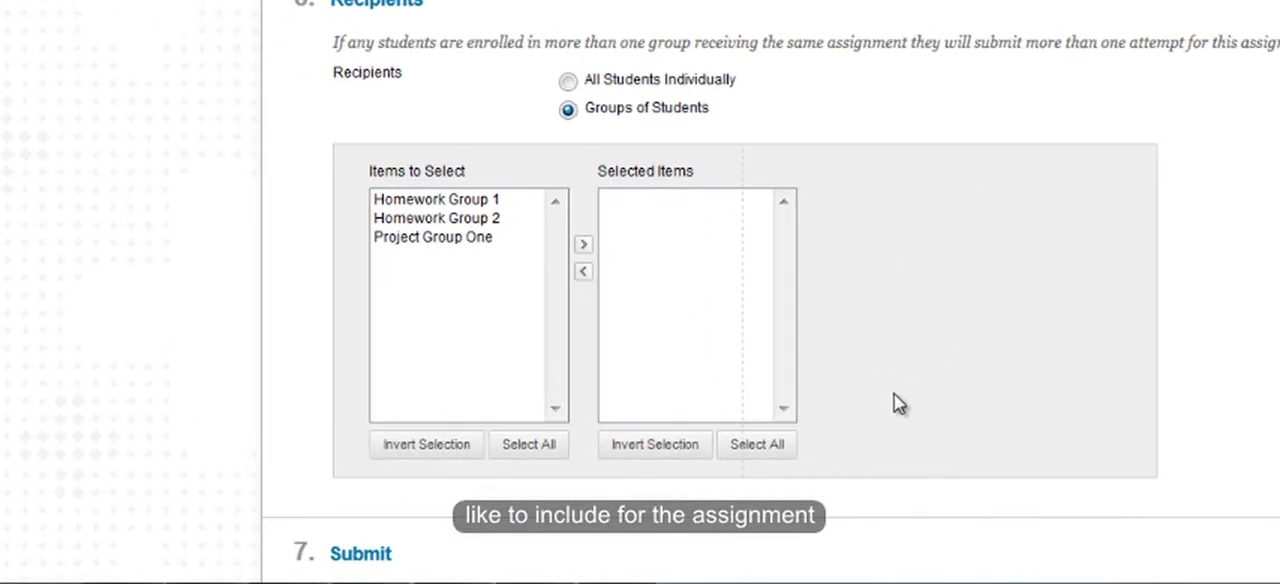
pyautogui.moveTo(500, 264)
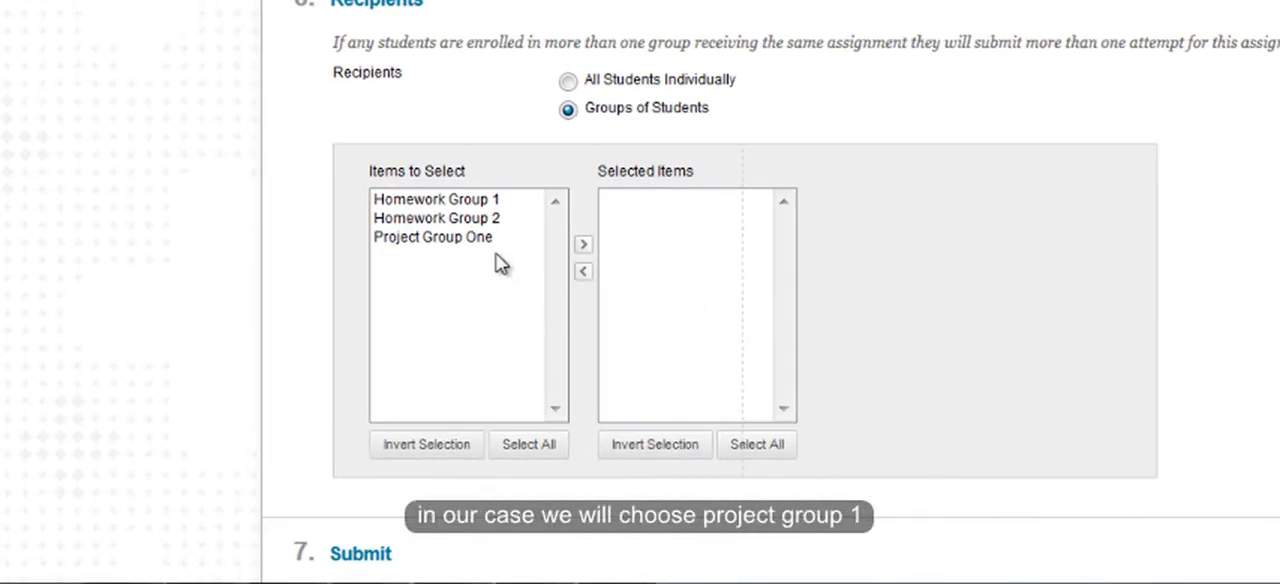
# Move Project Group One from Items to Select into Selected Items as the recipient group.
pyautogui.click(432, 236)
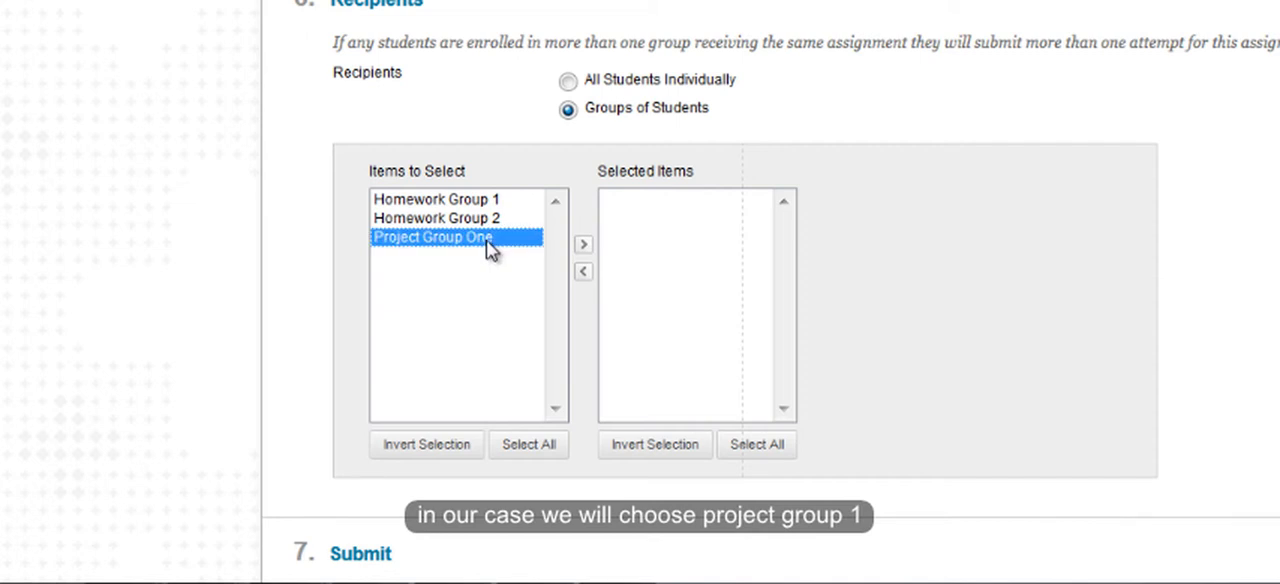
pyautogui.moveTo(564, 250)
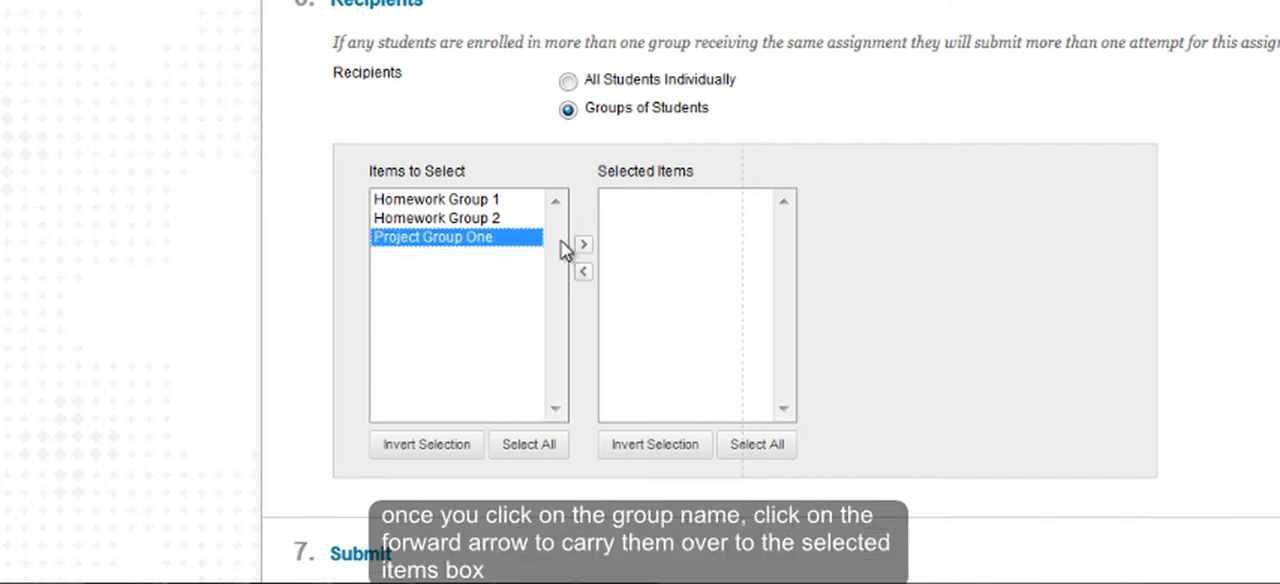
pyautogui.moveTo(584, 244)
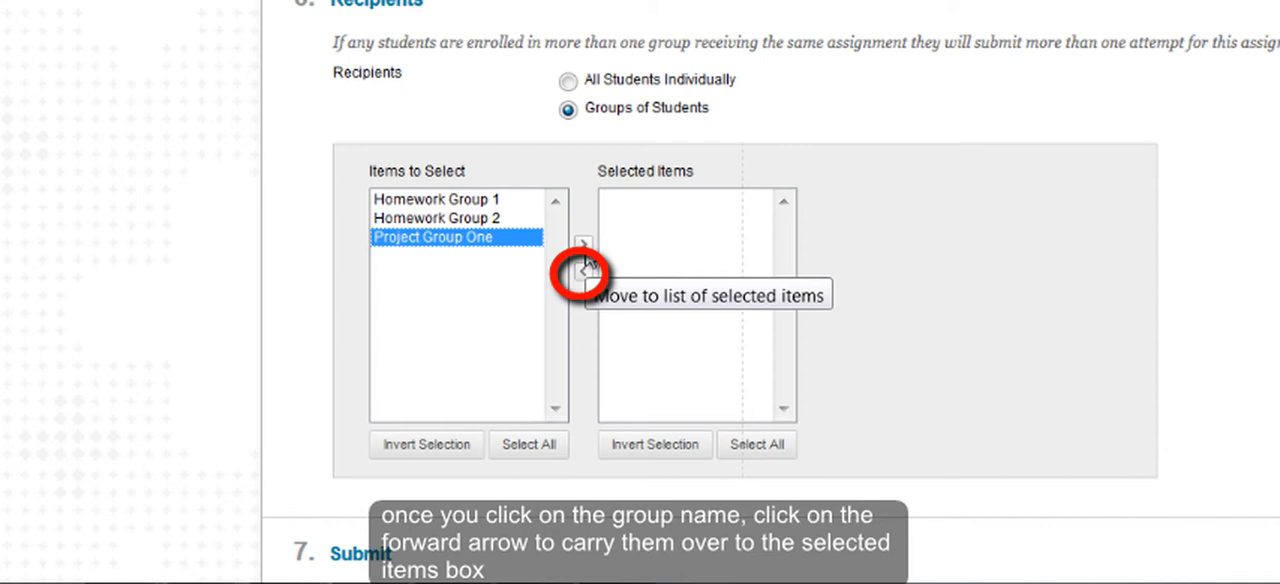
pyautogui.click(584, 244)
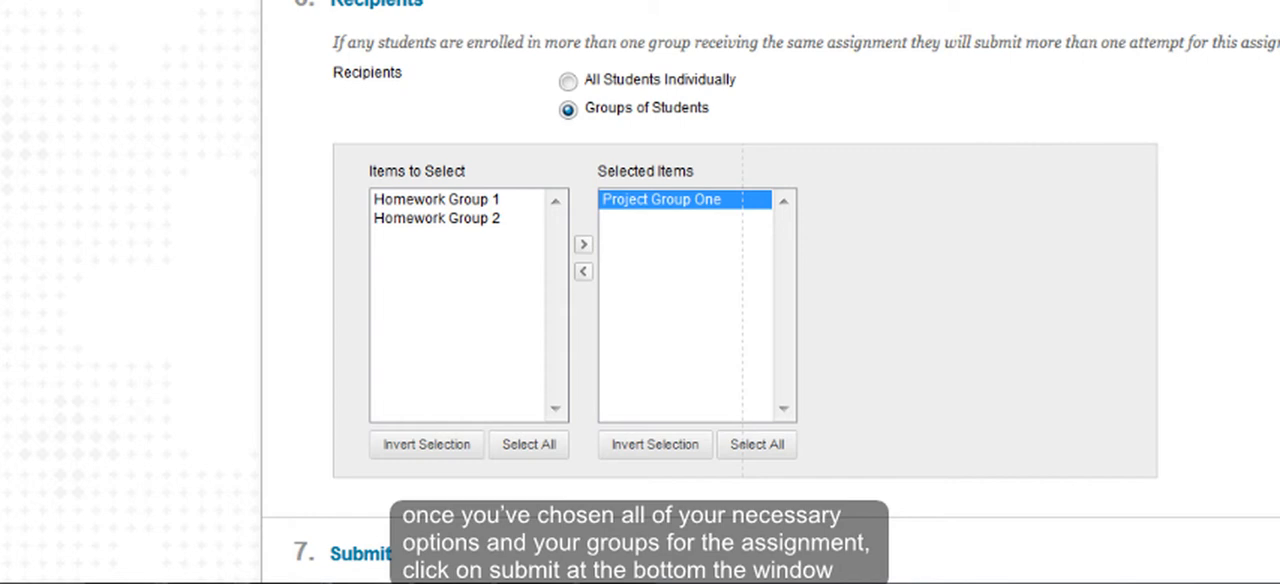
pyautogui.scroll(-3)
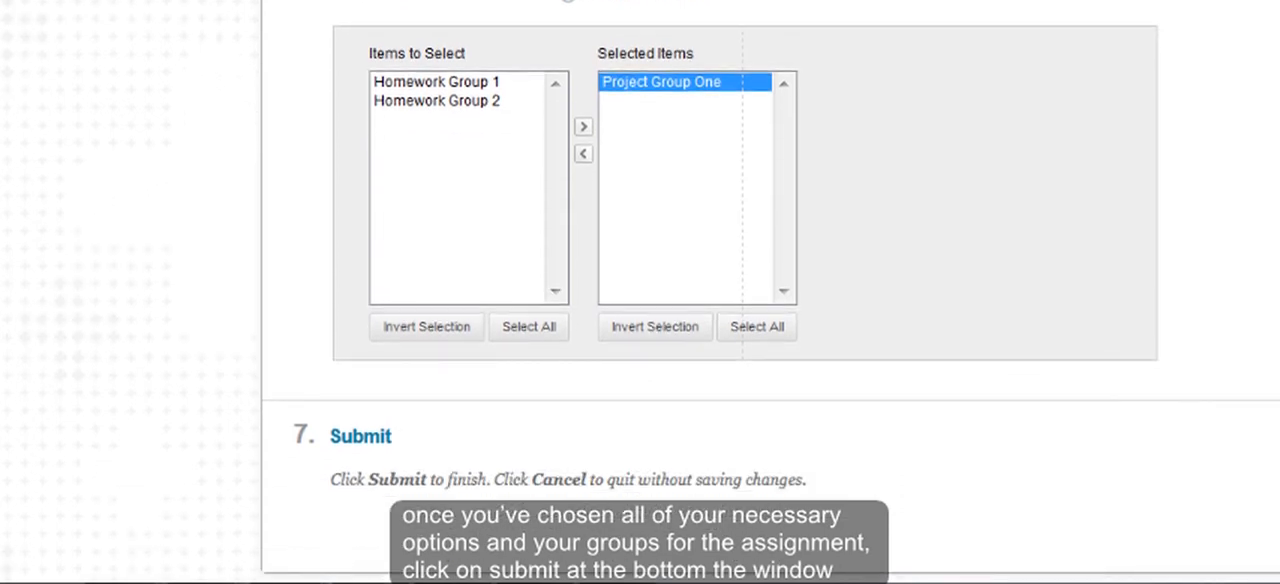